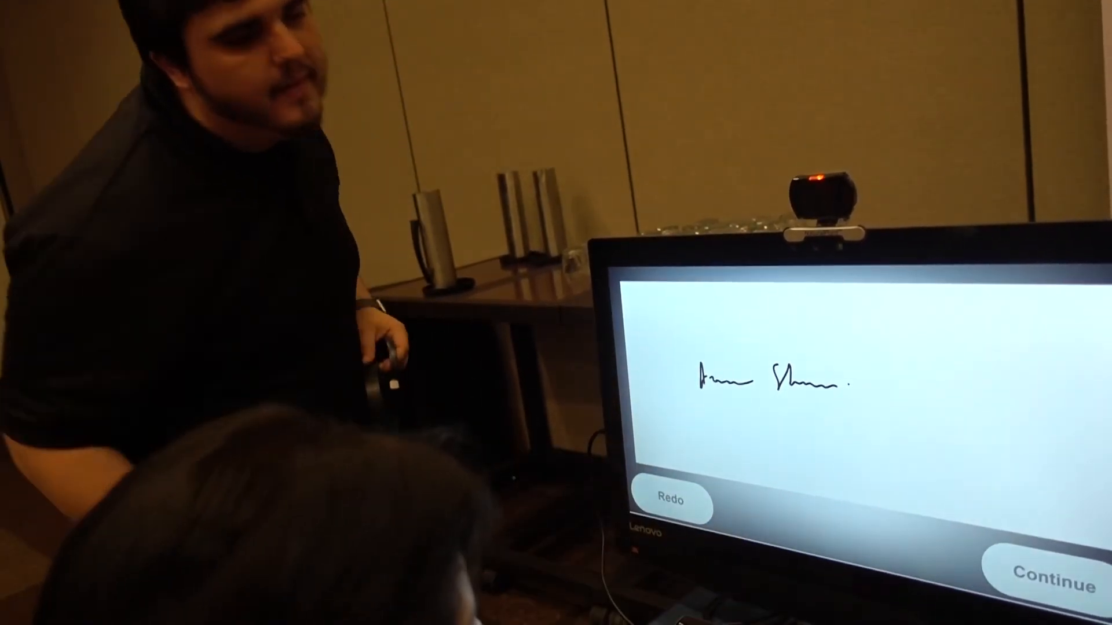
# - Accept the handwritten signature and continue to the grid of six purple snapshot images
pyautogui.click(1036, 575)
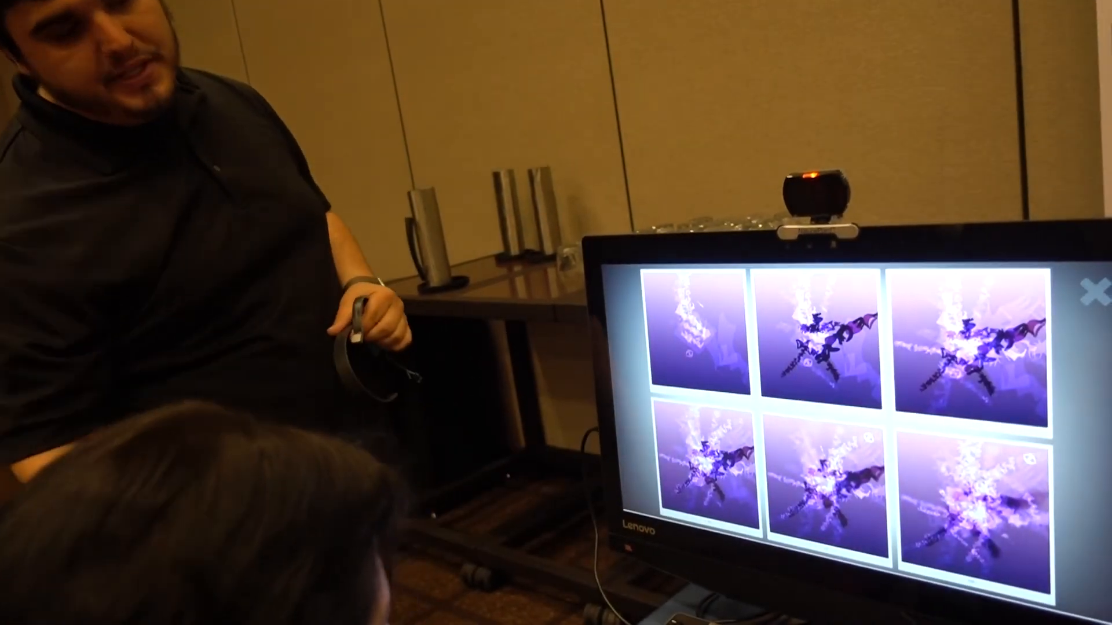